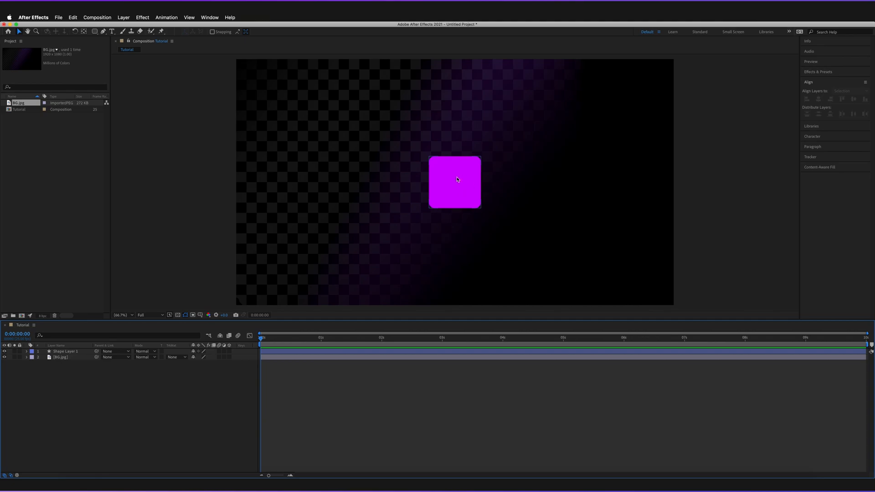
mouse_move(463, 190)
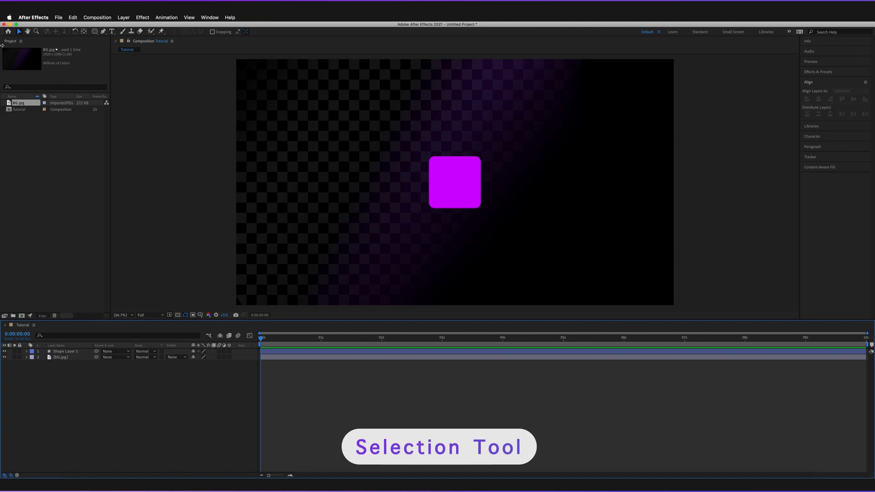
Select the magenta rounded square (Shape Layer 1) with the Selection tool
key(v)
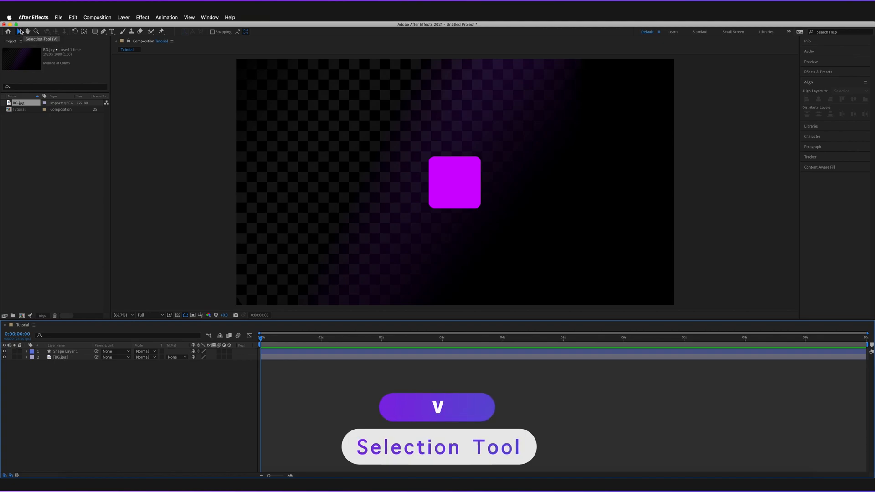
click(453, 182)
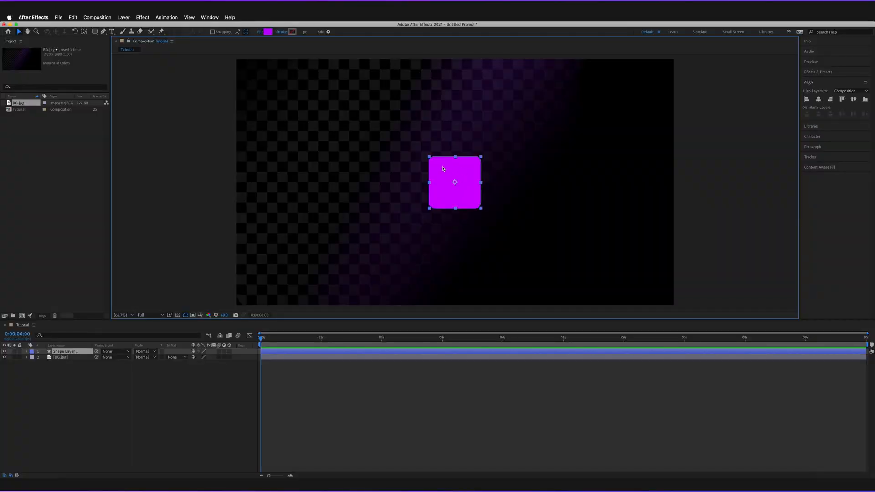
mouse_move(451, 172)
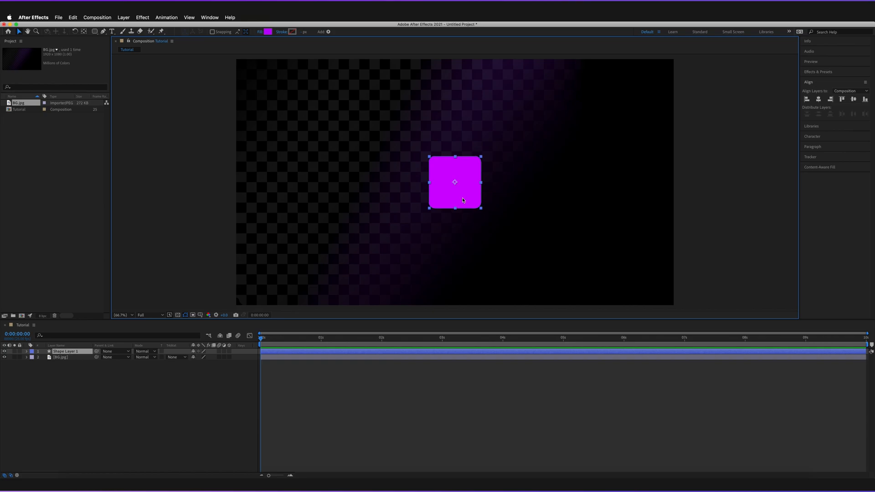
mouse_move(456, 194)
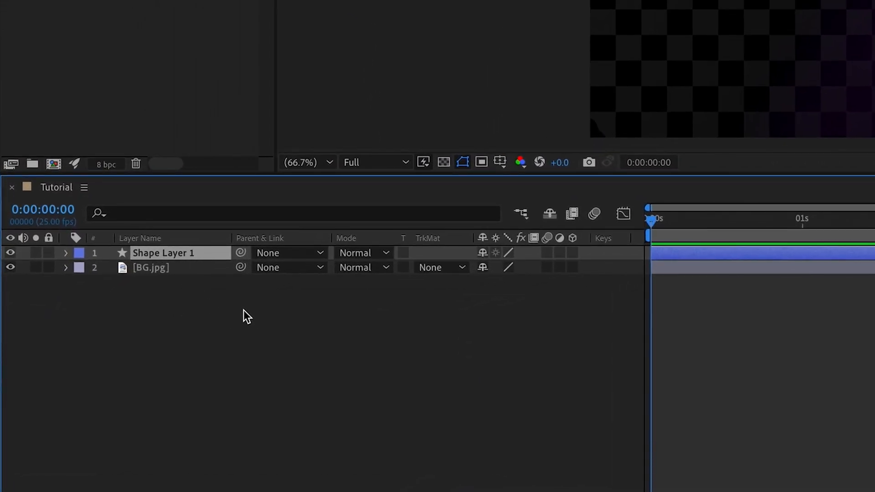
Reveal Shape Layer 1's Scale property in the timeline, reading 100%
key(s)
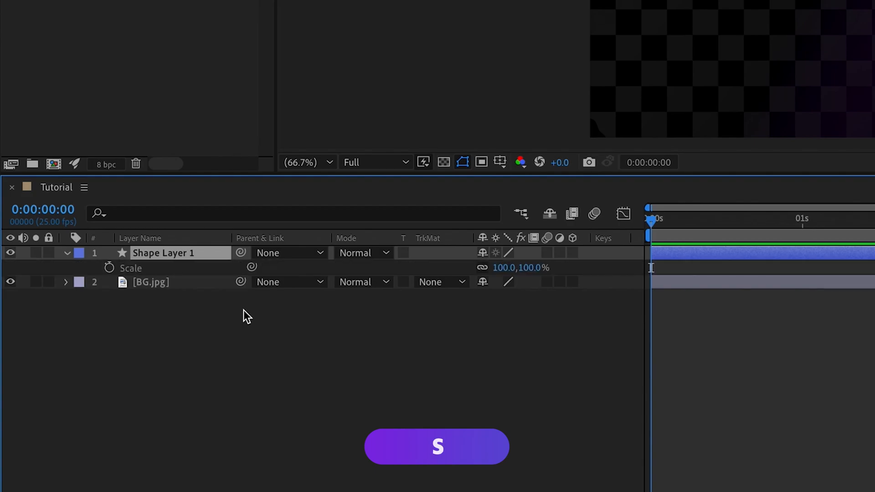
mouse_move(239, 313)
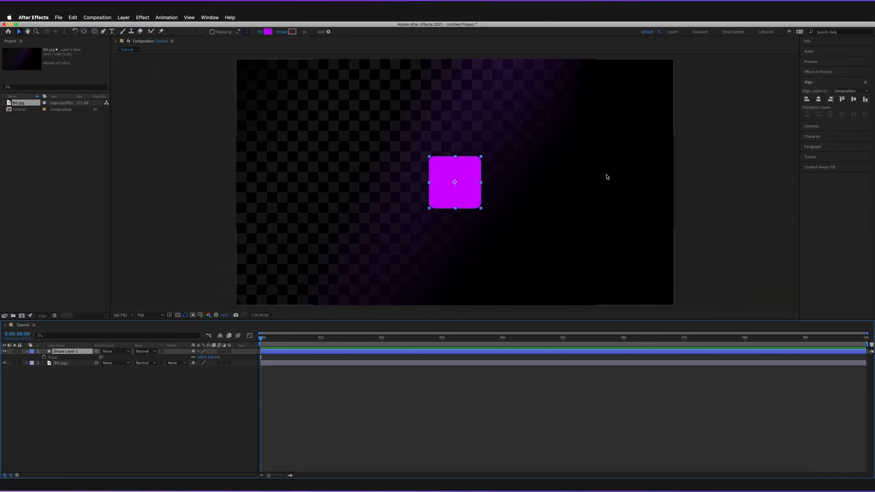
mouse_move(320, 152)
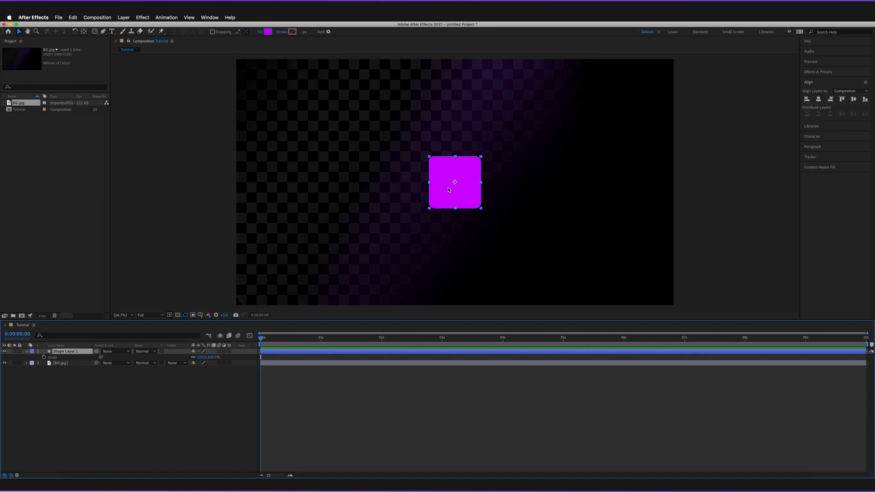
mouse_move(353, 391)
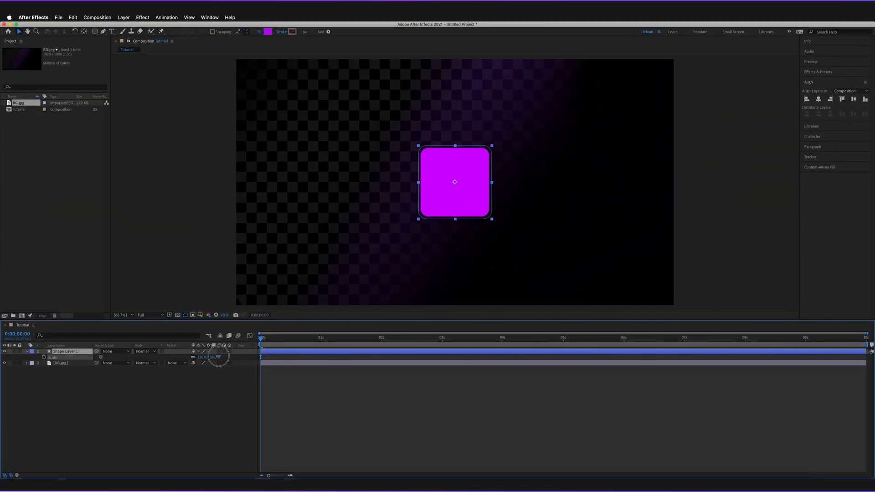
Scrub Scale larger, try typed values -100 and 100, leaving the square scaled up around 168%
drag(218, 356, 301, 356)
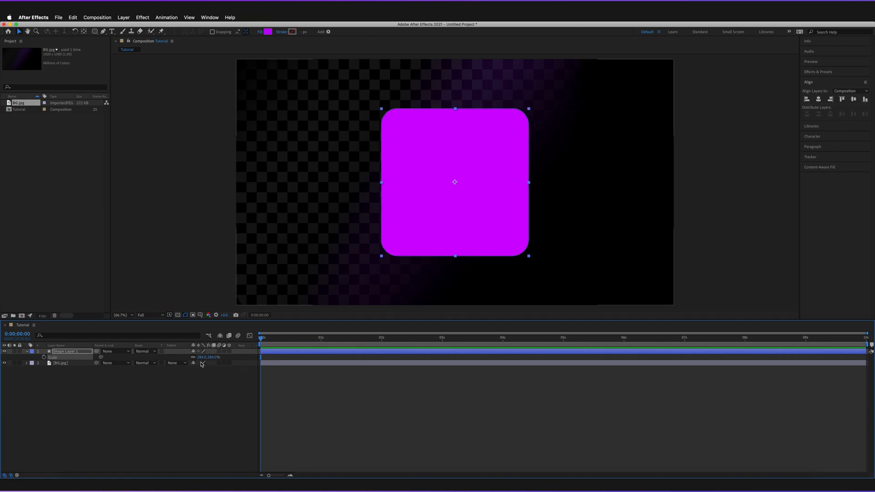
double_click(208, 356)
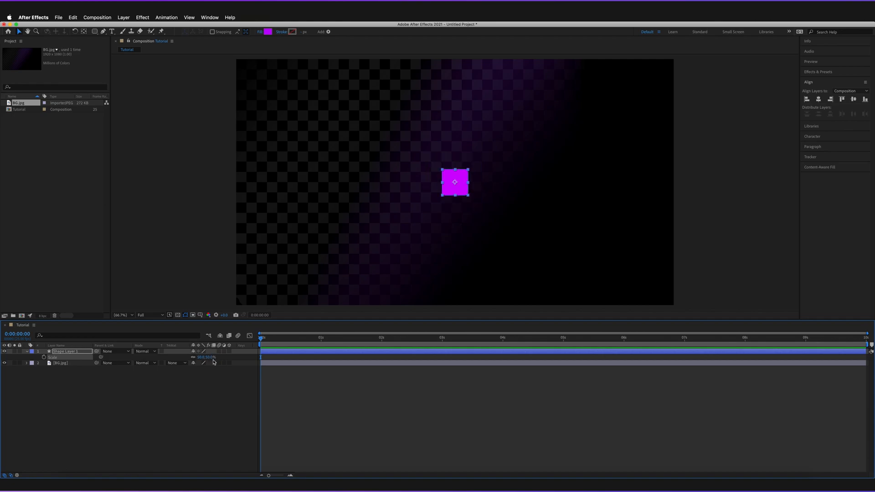
double_click(210, 357)
text(0)
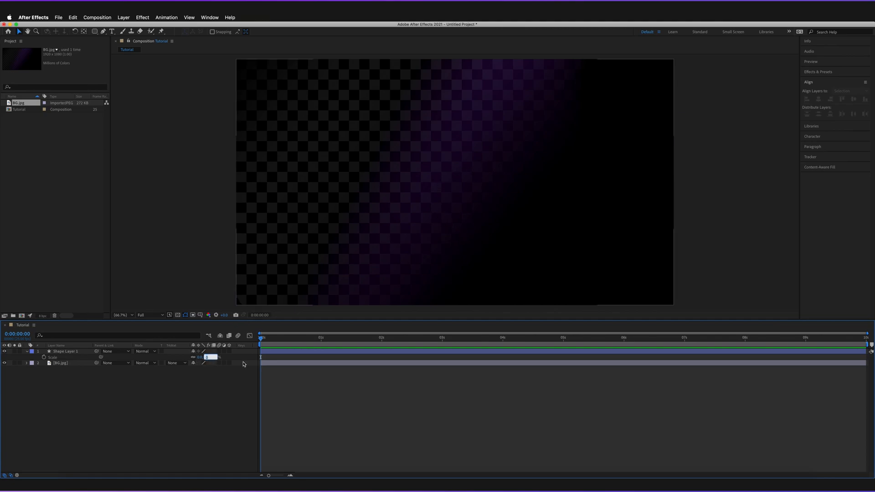
text(-100)
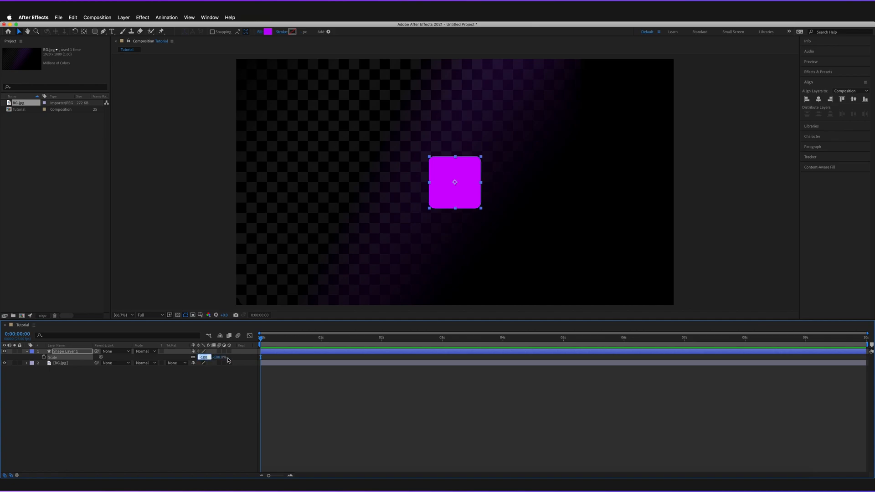
text(100)
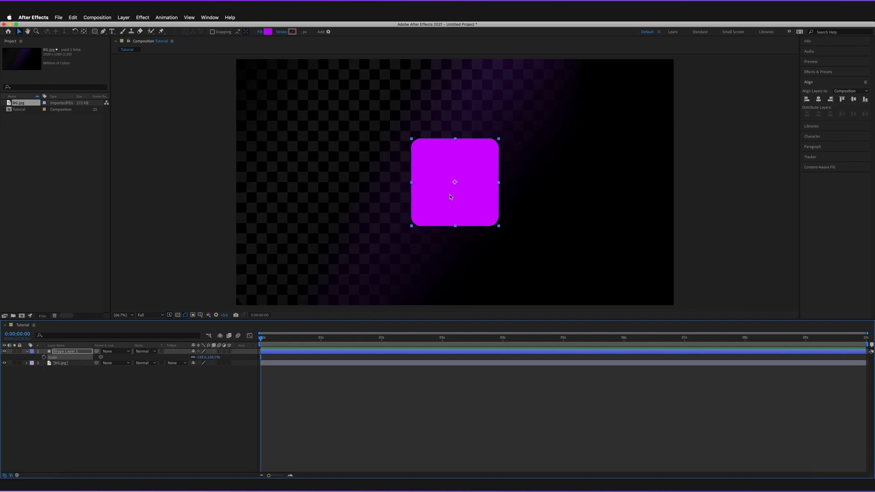
mouse_move(201, 327)
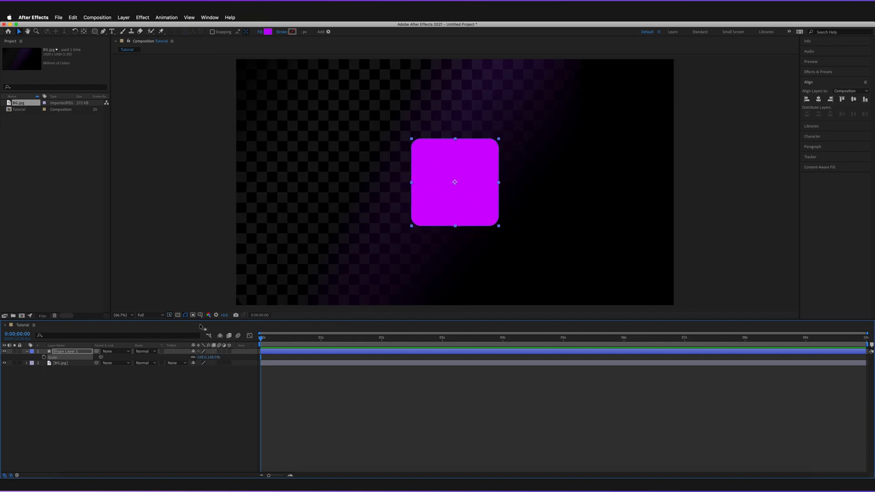
Move the anchor point off the square with Pan Behind, then shrink the square toward it
double_click(210, 358)
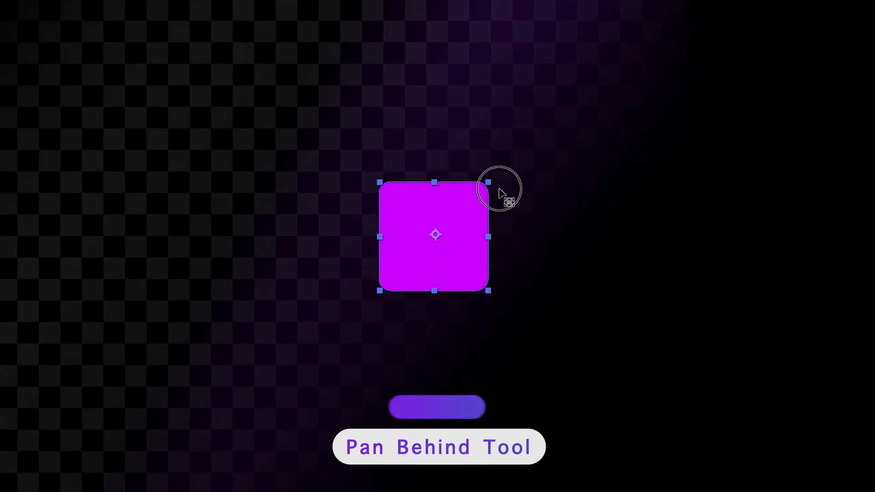
key(y)
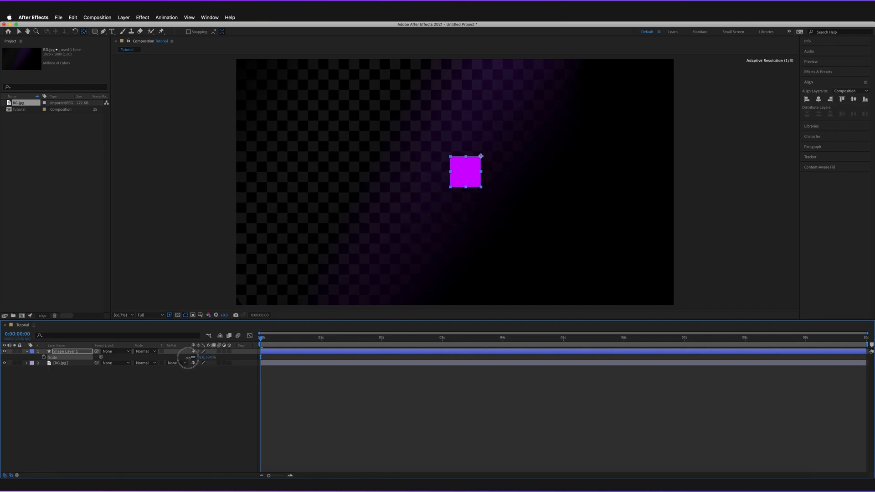
drag(207, 356, 215, 356)
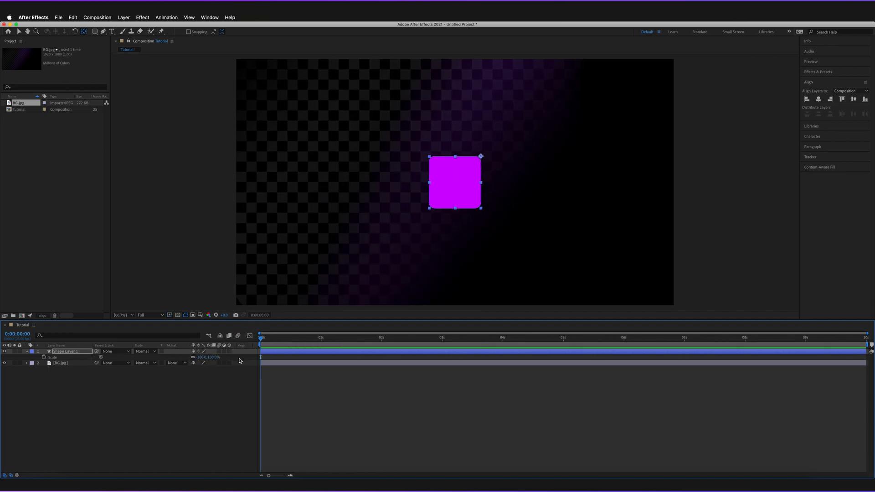
mouse_move(481, 162)
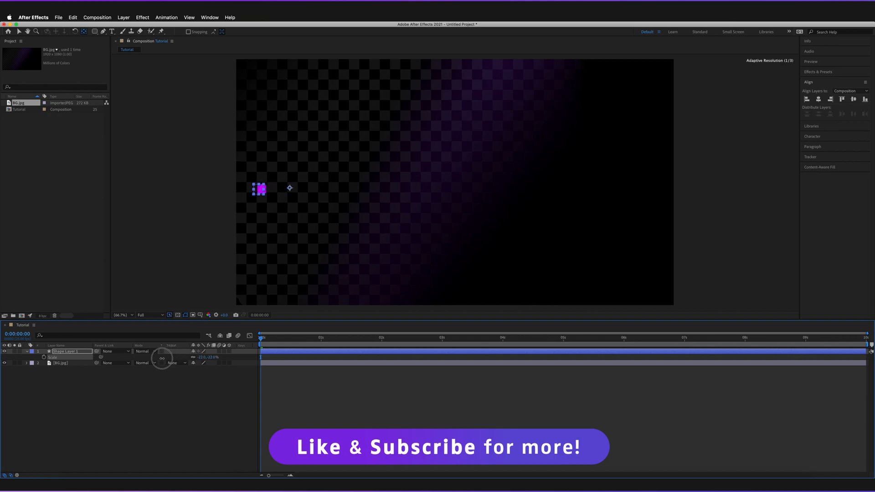
drag(162, 357, 184, 357)
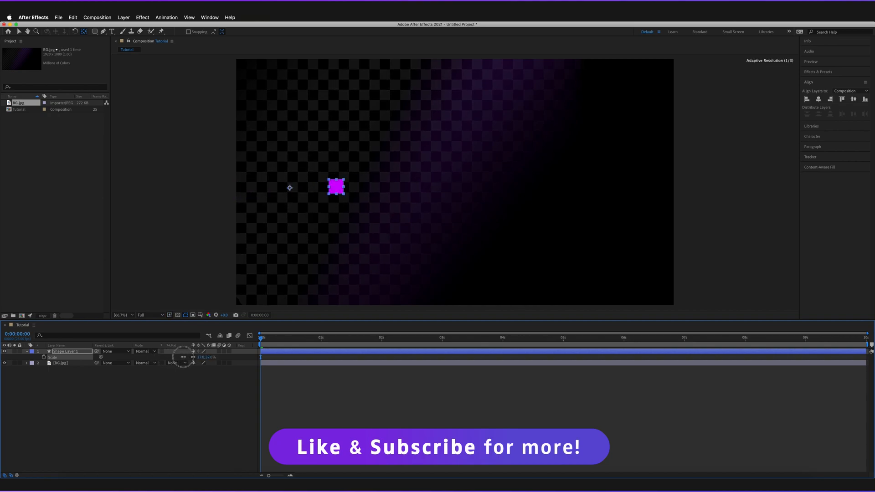
drag(190, 357, 223, 357)
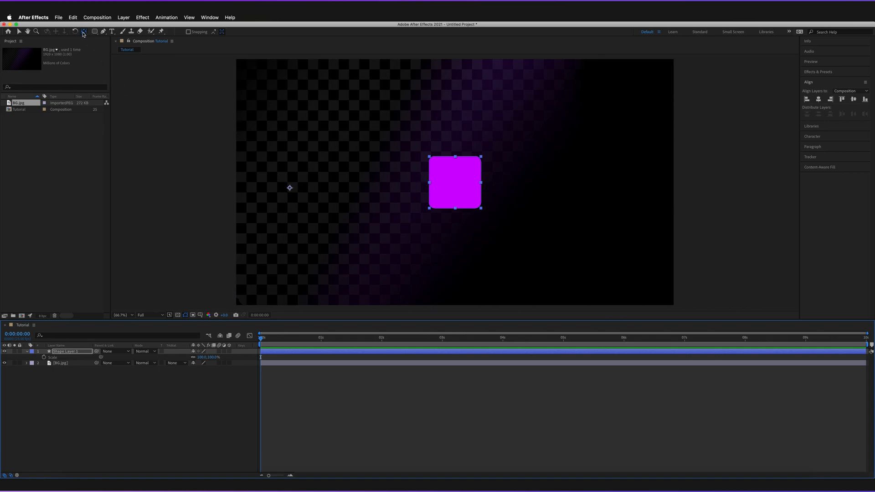
mouse_move(94, 31)
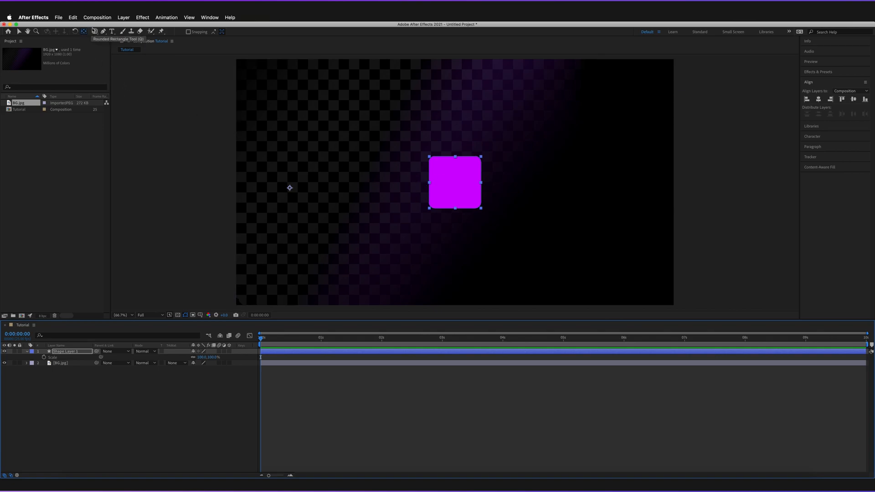
Recentre the anchor point on the square with Scale back at 100%
key(y)
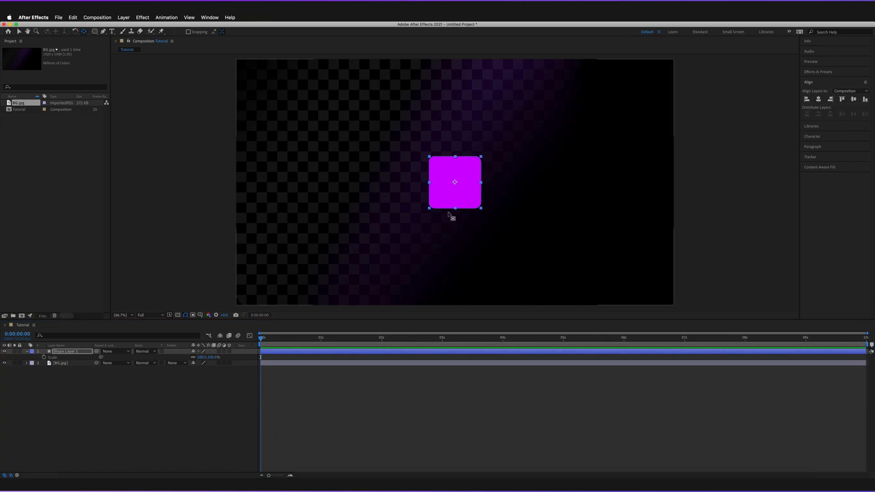
mouse_move(451, 189)
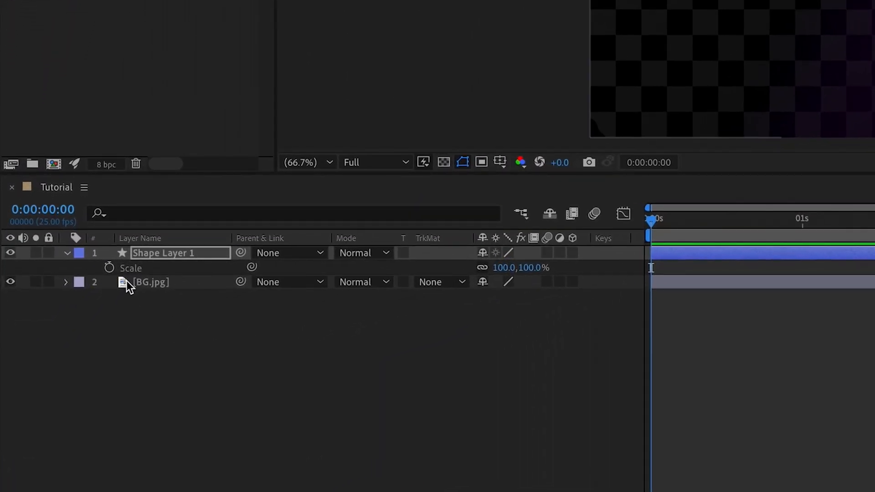
mouse_move(109, 267)
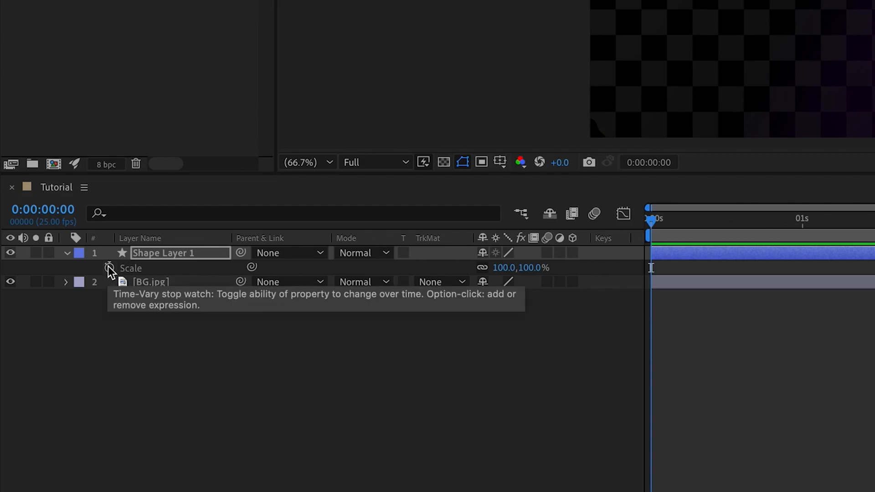
Enable the Scale stopwatch, setting a 100% keyframe at 0:00
click(109, 267)
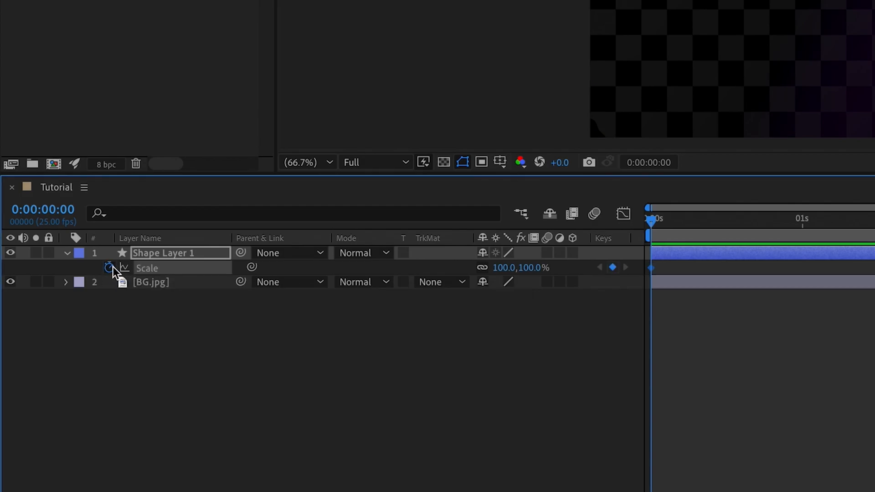
mouse_move(109, 268)
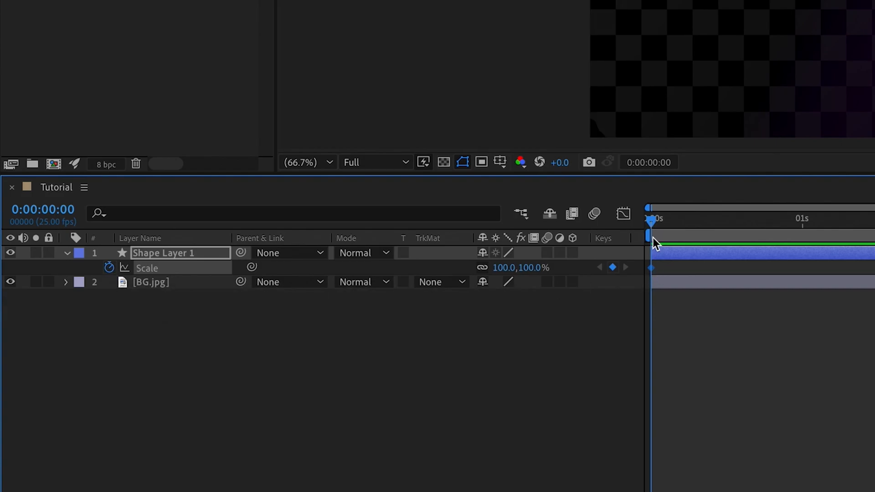
mouse_move(651, 250)
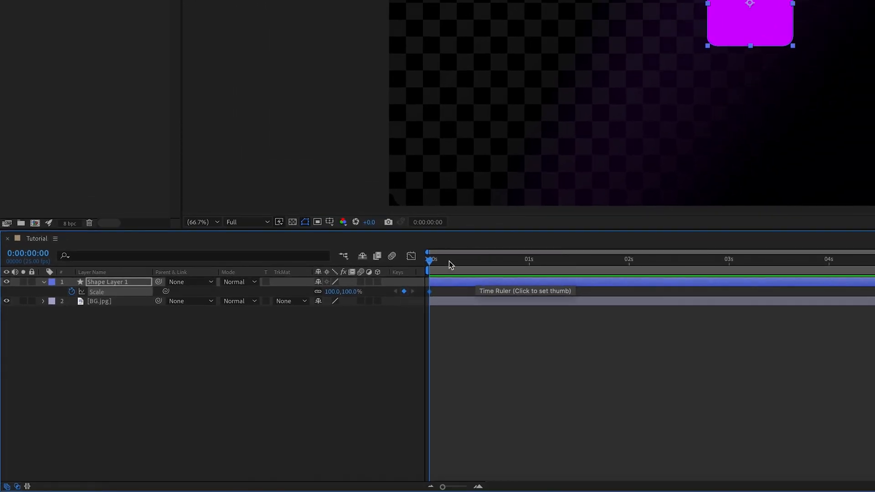
At 4 seconds, set Scale to 0% so the square shrinks to a point
click(710, 259)
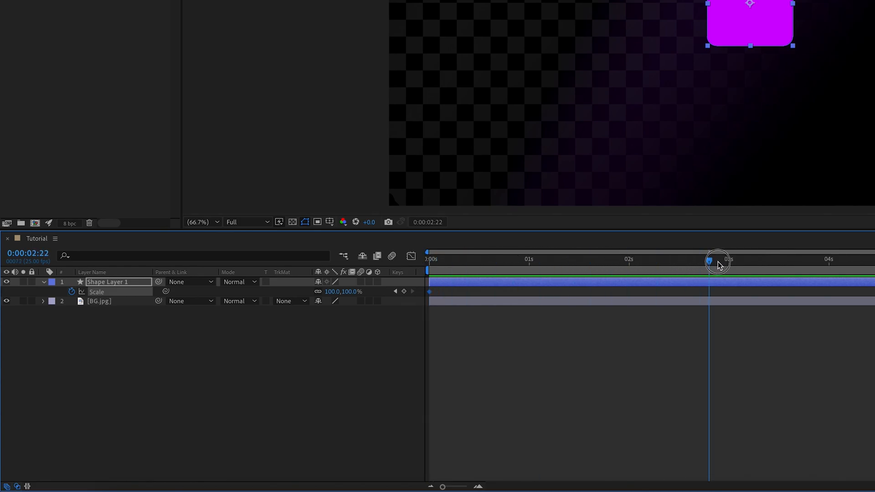
drag(717, 262, 830, 262)
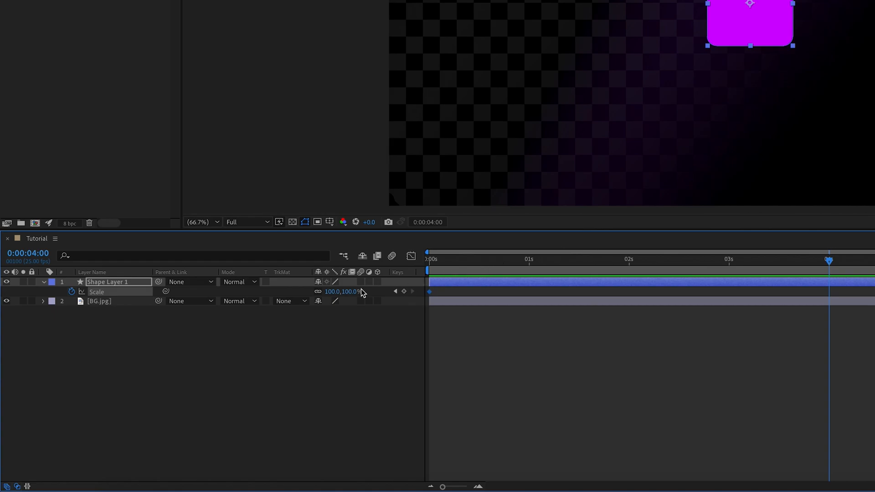
double_click(350, 291)
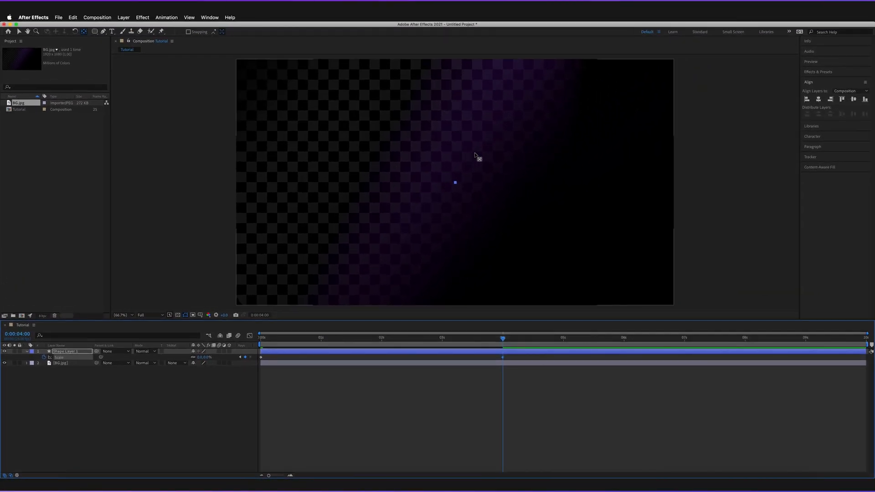
mouse_move(452, 205)
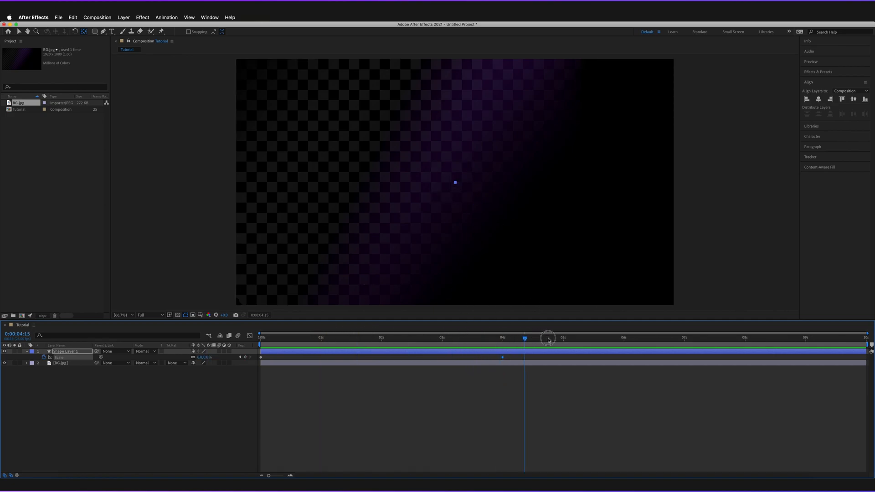
At 5 seconds, set a small Scale value to grow the square back, then preview
drag(548, 339, 503, 339)
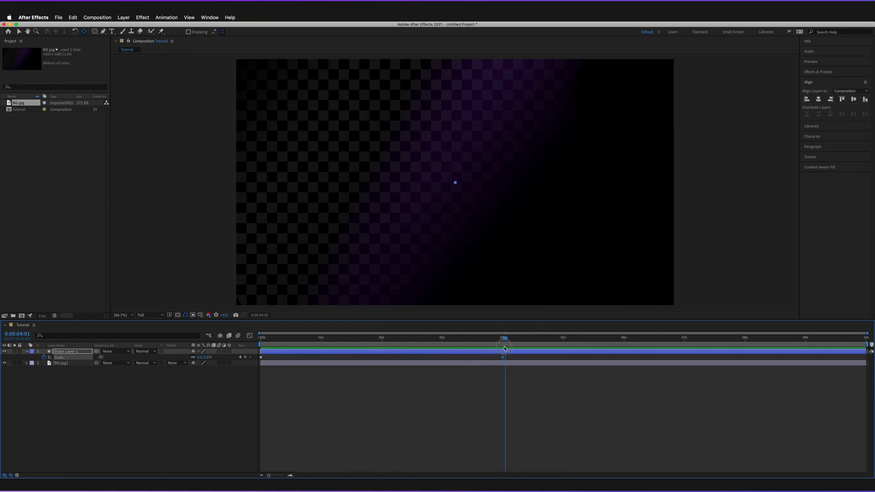
click(279, 337)
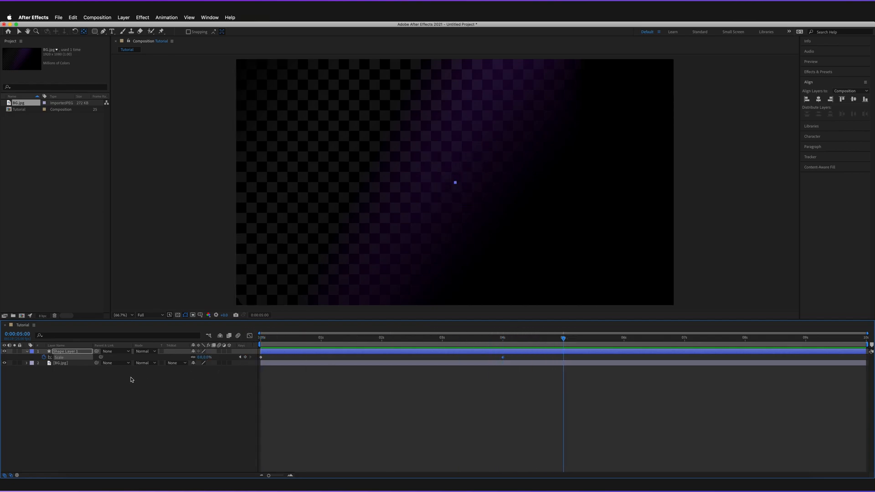
double_click(207, 358)
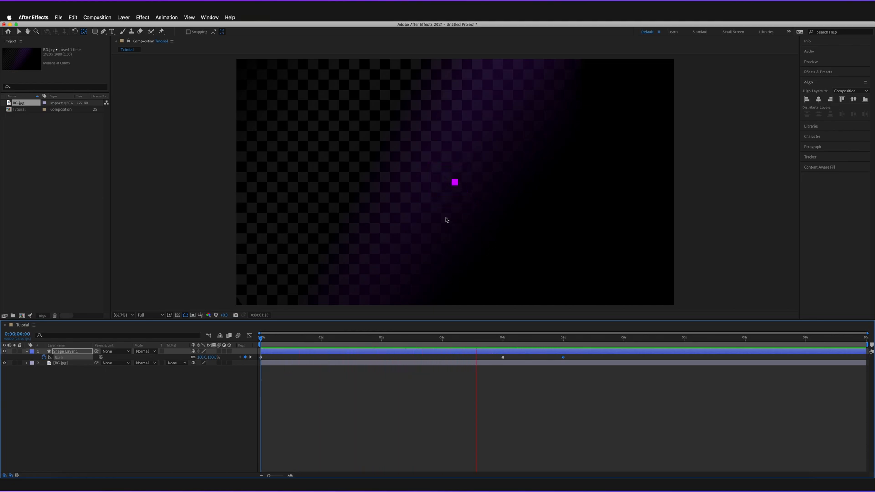
click(567, 337)
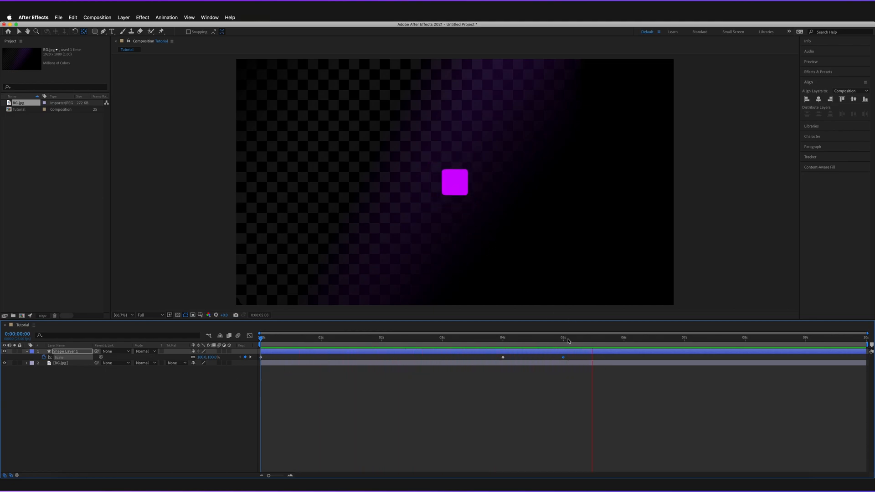
click(562, 337)
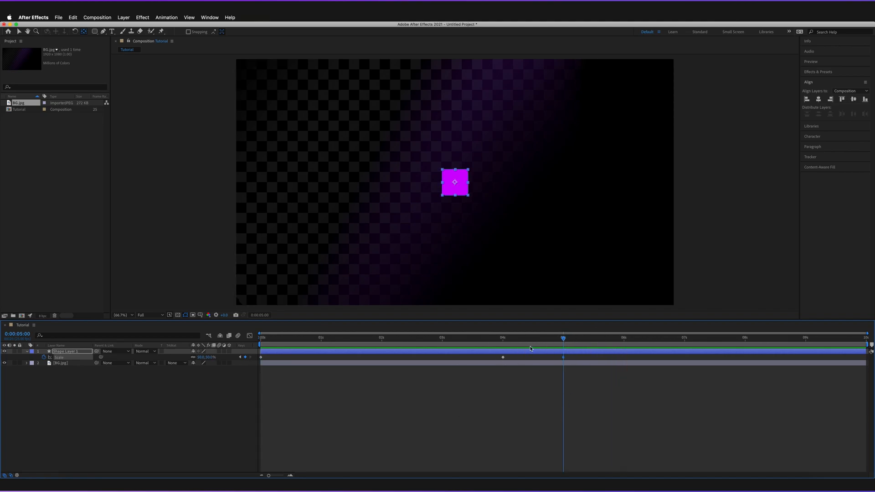
mouse_move(439, 373)
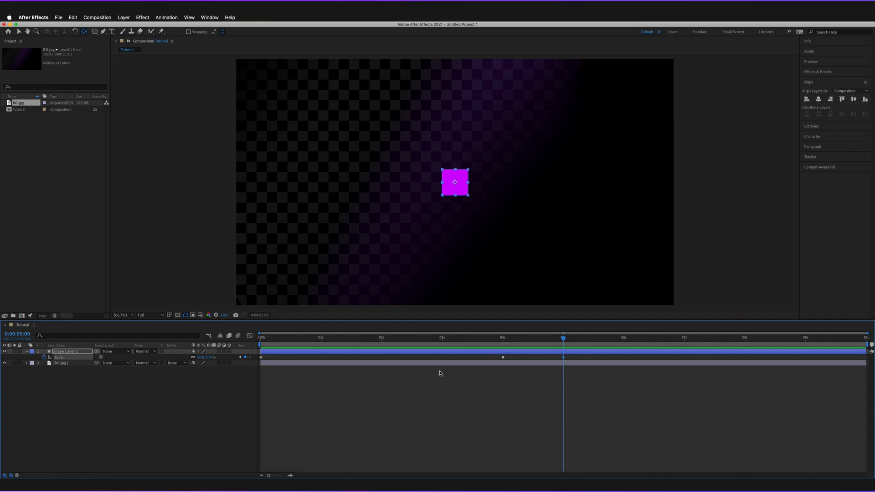
mouse_move(409, 356)
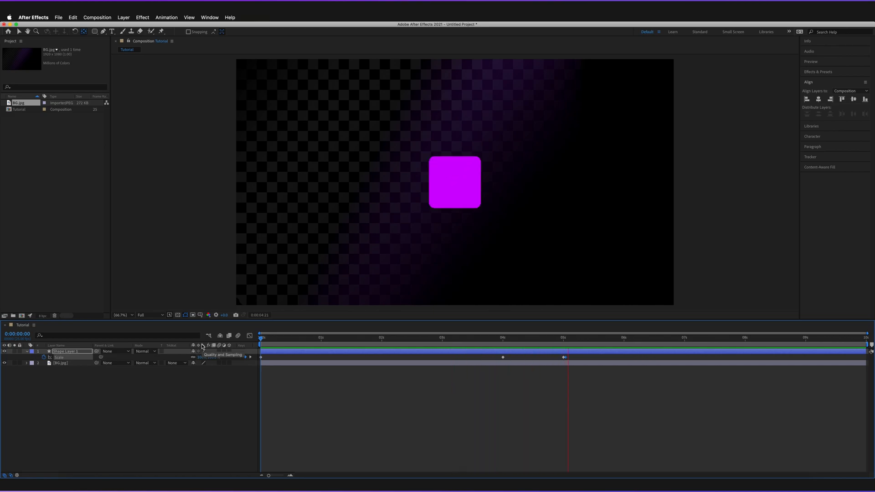
click(562, 337)
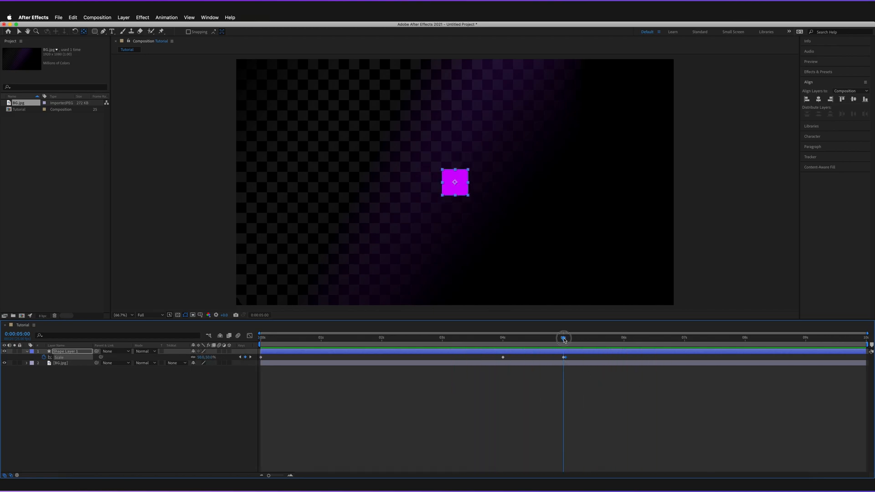
drag(563, 337, 565, 338)
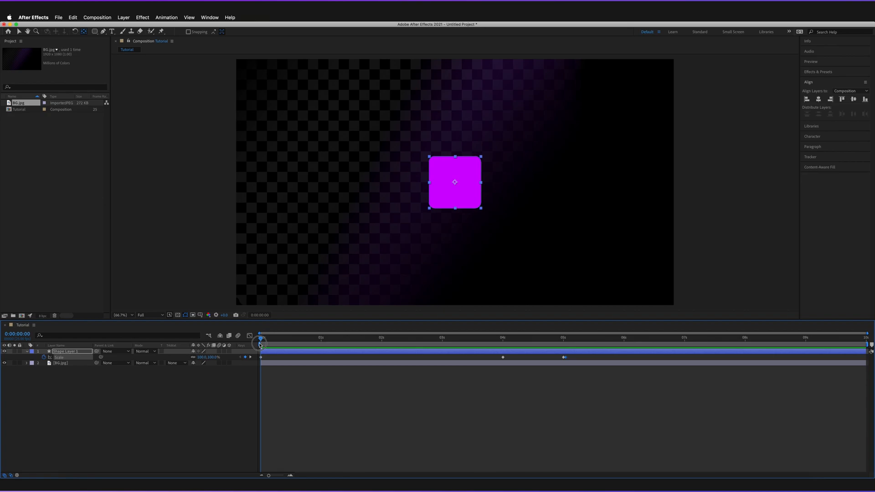
drag(260, 339, 298, 339)
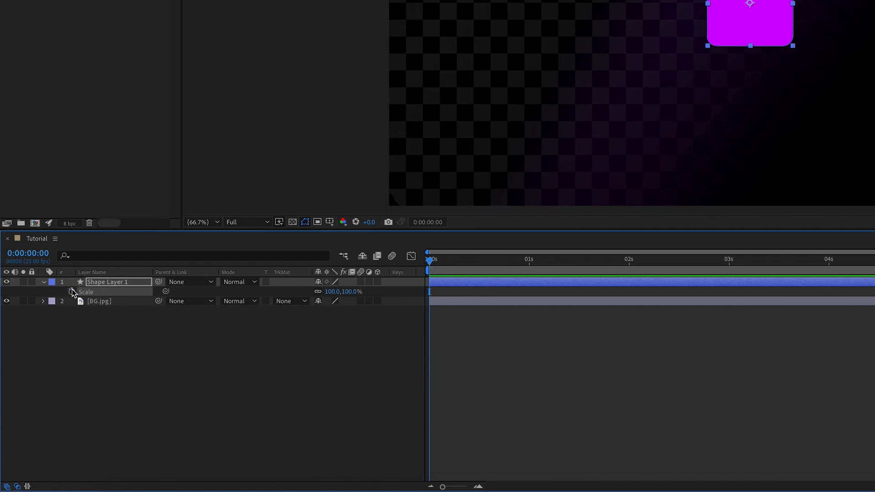
mouse_move(266, 311)
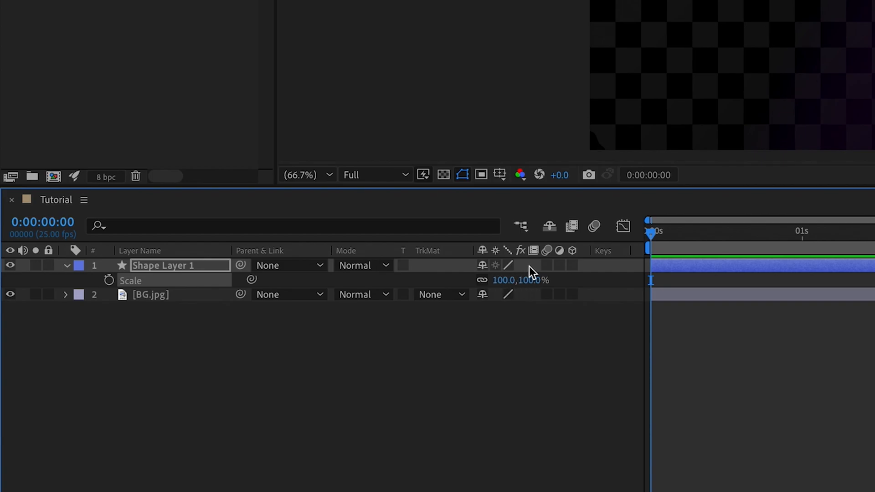
mouse_move(484, 289)
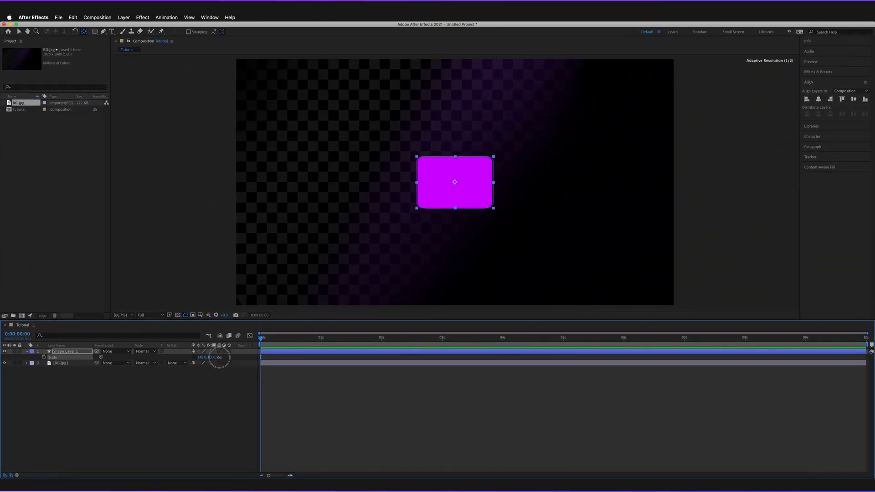
Scrub the unlinked X Scale far up, stretching the square into a long thin horizontal bar
drag(203, 357, 385, 364)
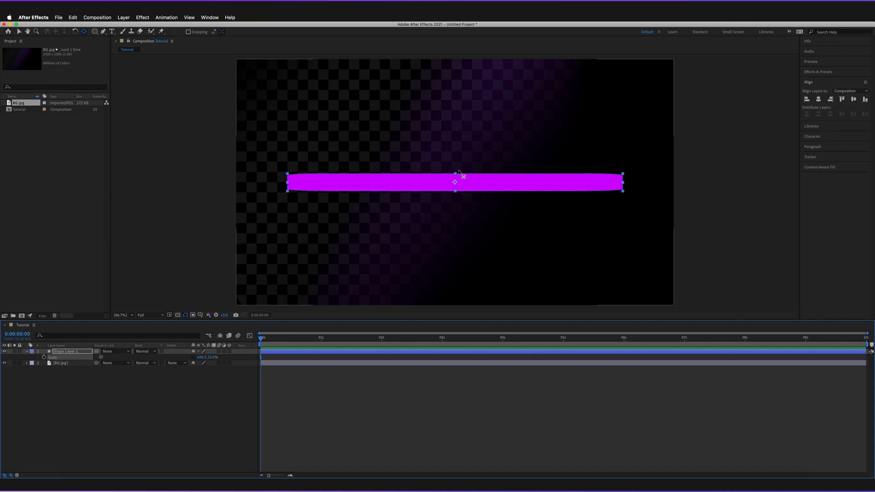
mouse_move(217, 357)
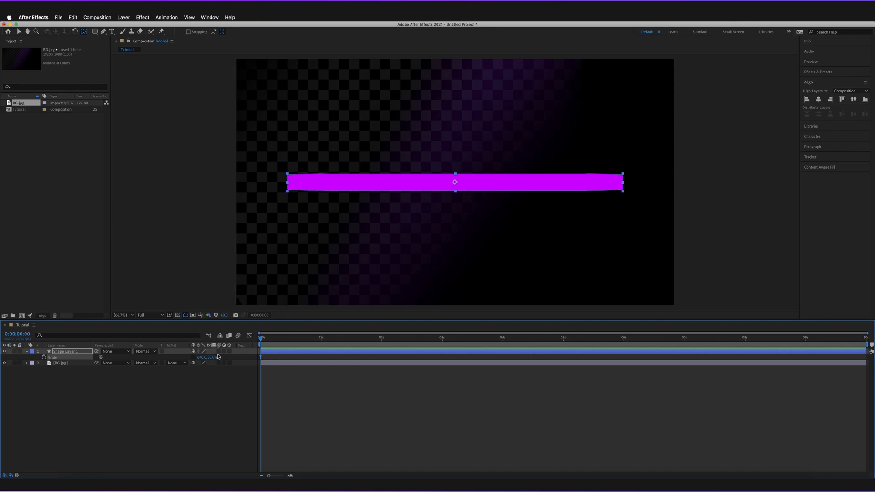
mouse_move(232, 349)
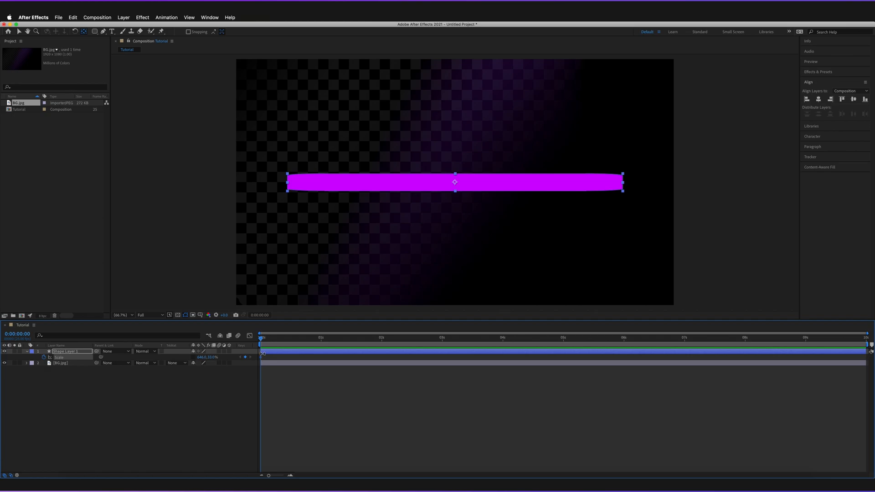
mouse_move(443, 339)
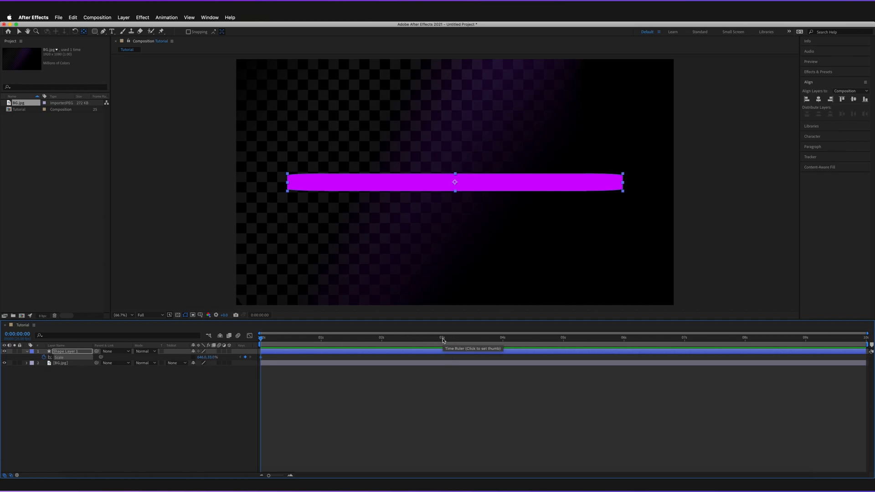
At 3 seconds, set a narrow X and tall Y Scale so the bar turns vertical, then preview
click(442, 337)
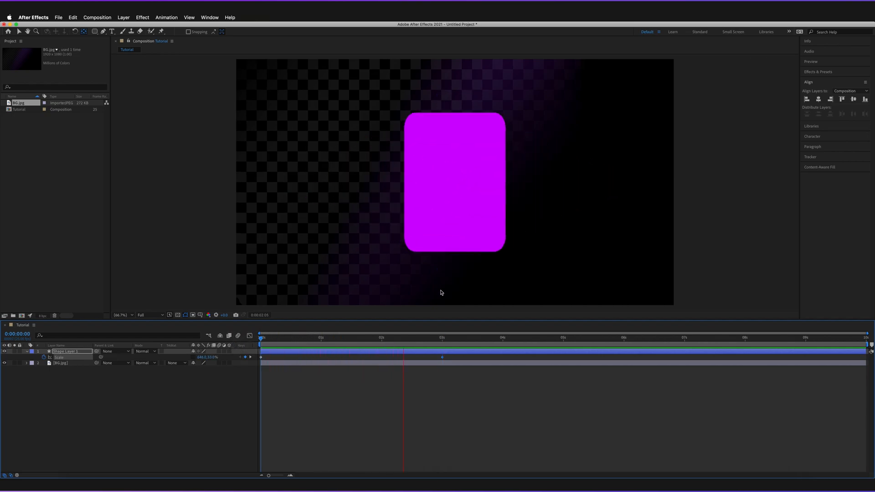
click(444, 337)
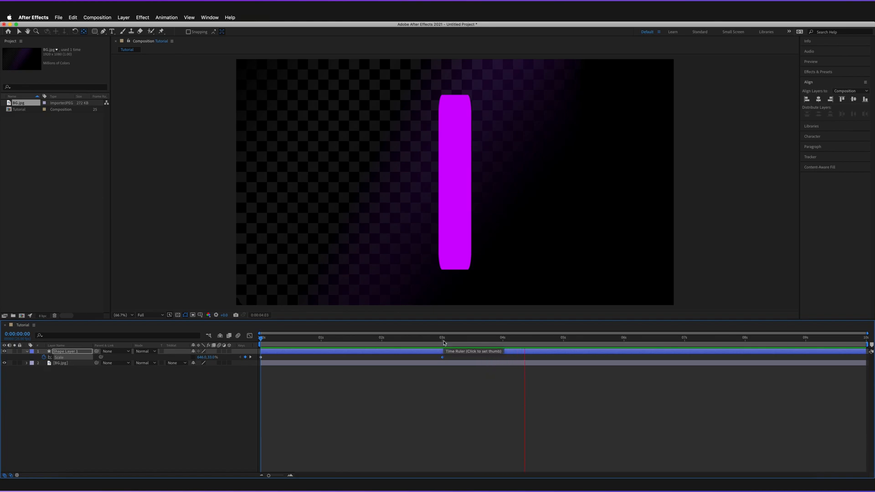